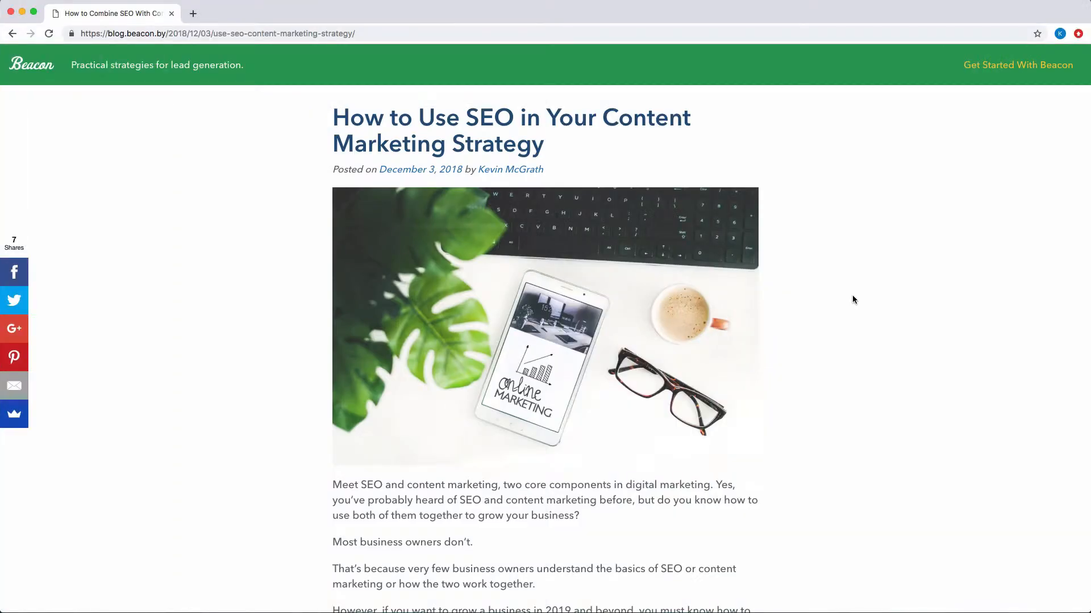
- Request the Free SEO Checklist from the blog post with name, email and consent
scroll("down", 3)
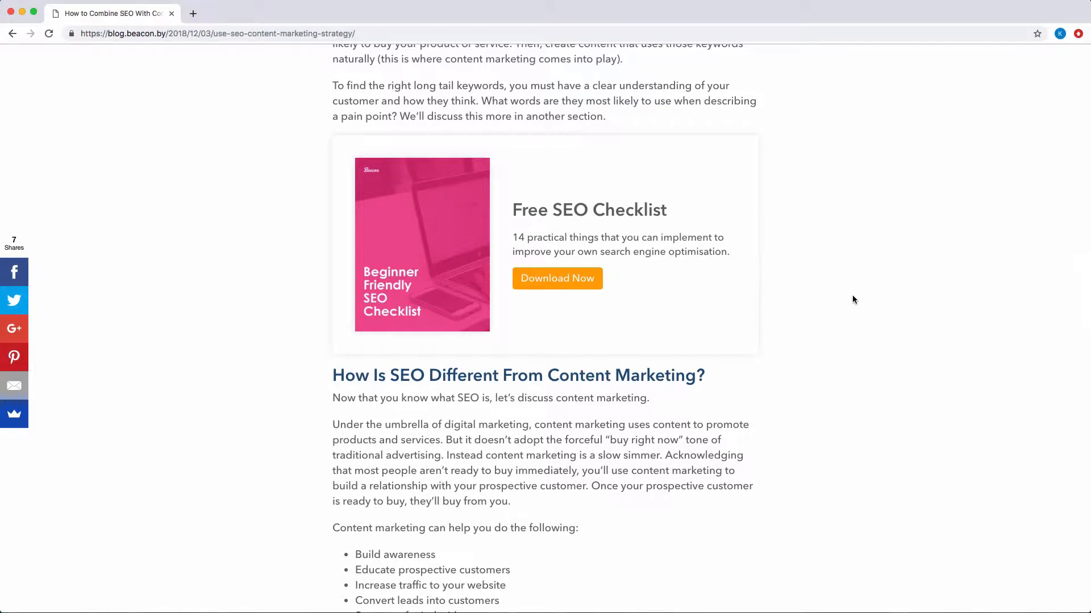
left_click(557, 278)
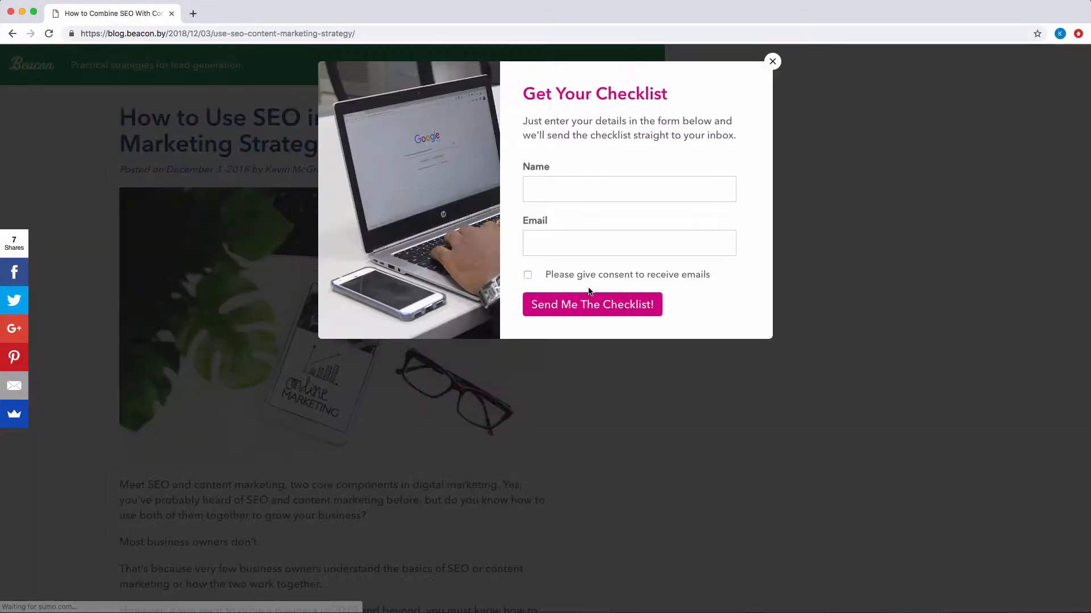
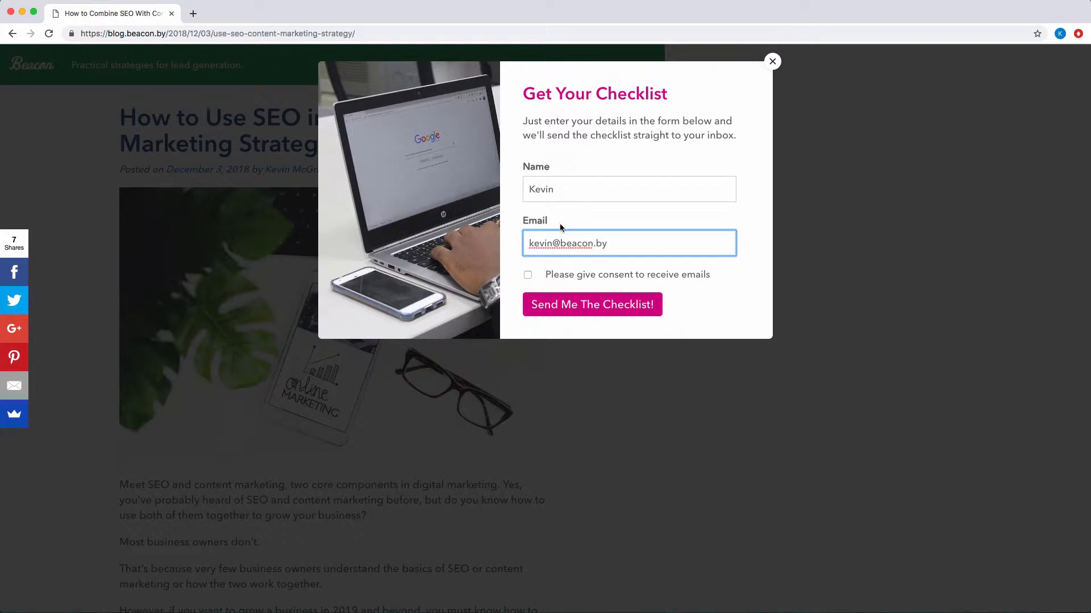
left_click(591, 304)
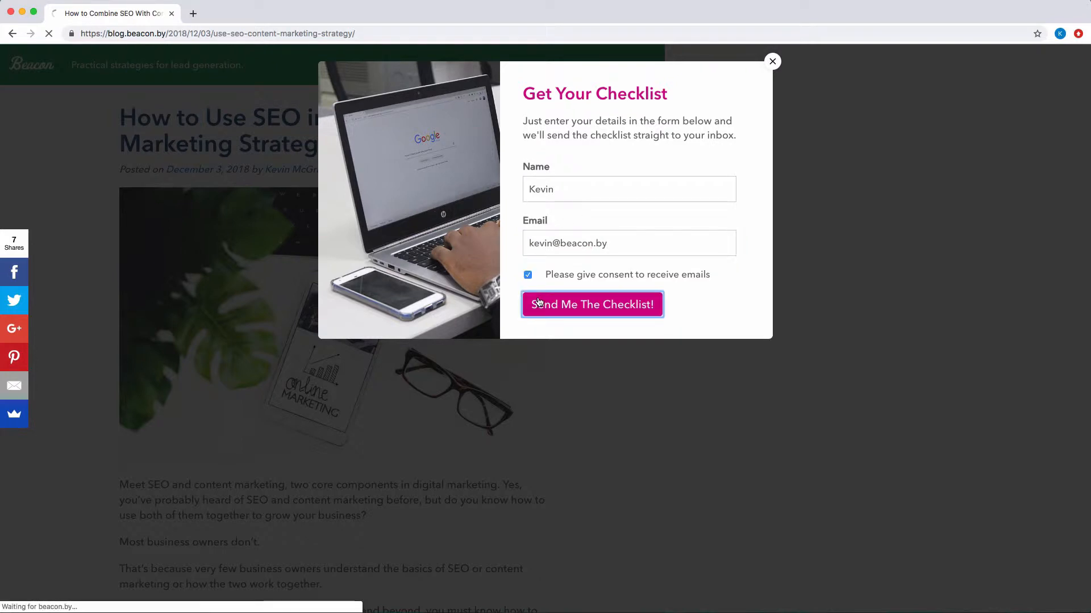
left_click(591, 304)
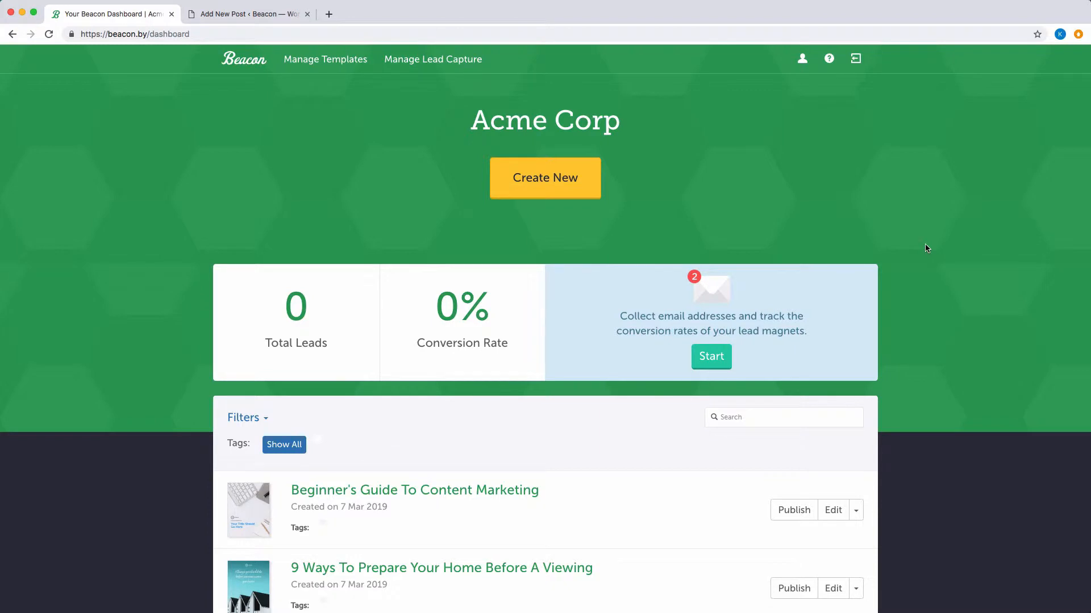
- Publish the '9 Ways To Prepare Your Home Before A Viewing' guide as a lead capture
scroll("down", 3)
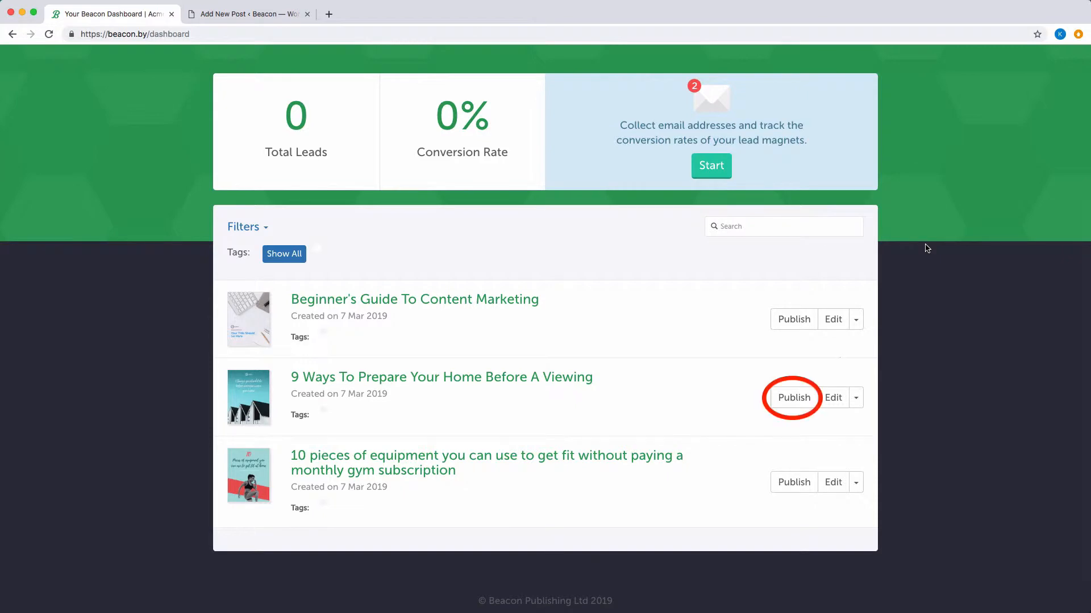
left_click(794, 397)
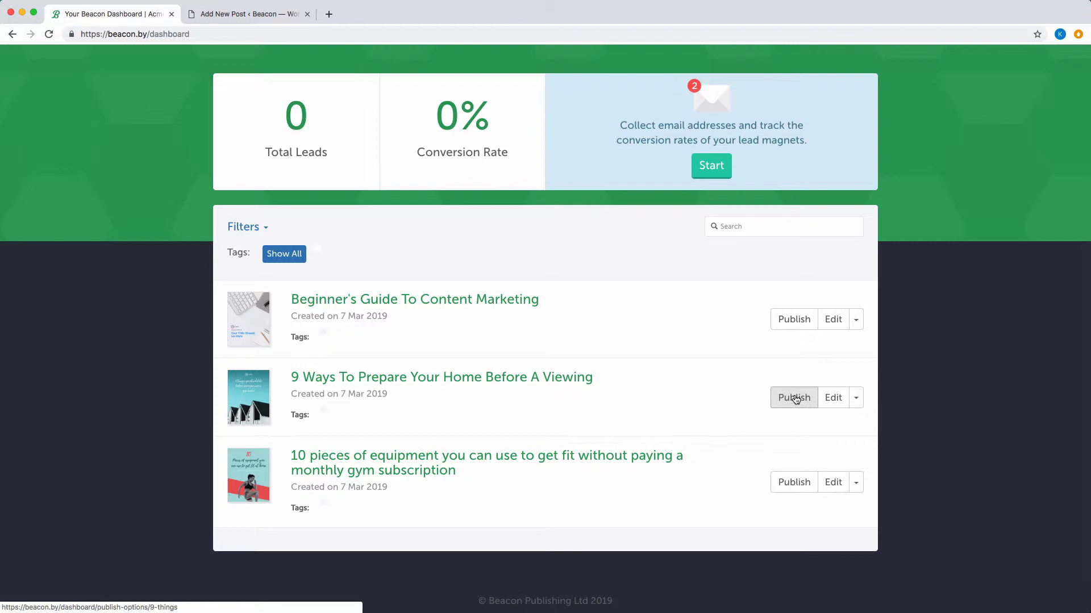
left_click(793, 397)
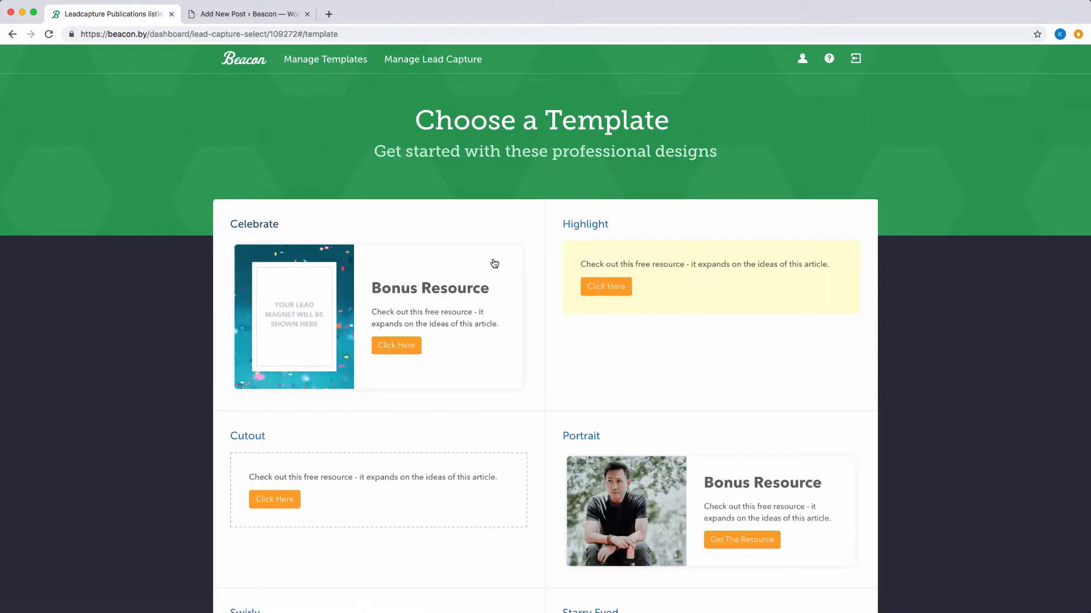
- Browse the lead capture templates to pick the Celebrate design
scroll("down", 3)
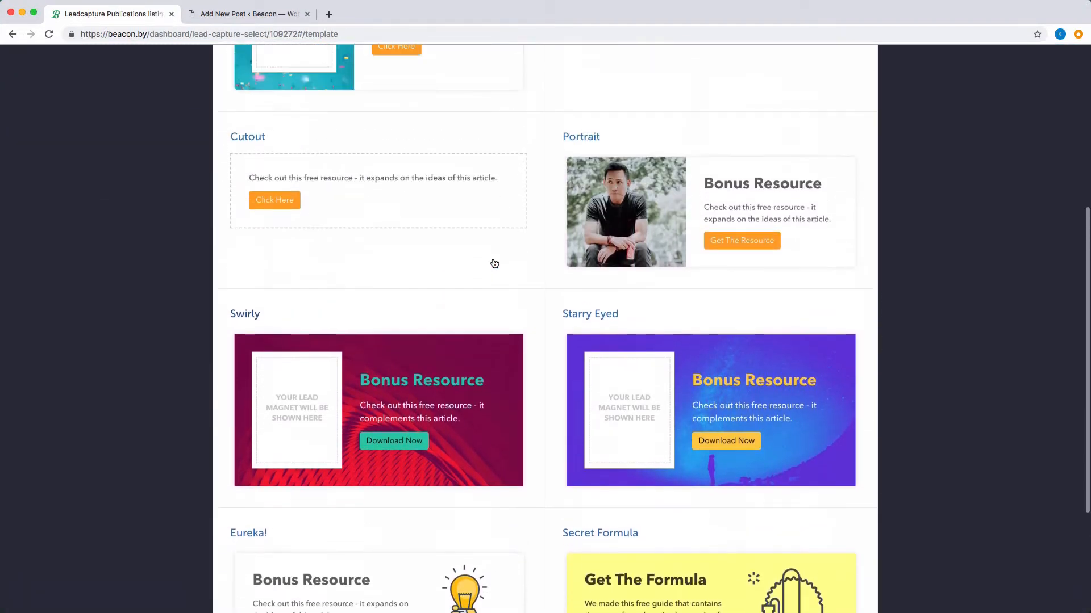
scroll("up", 3)
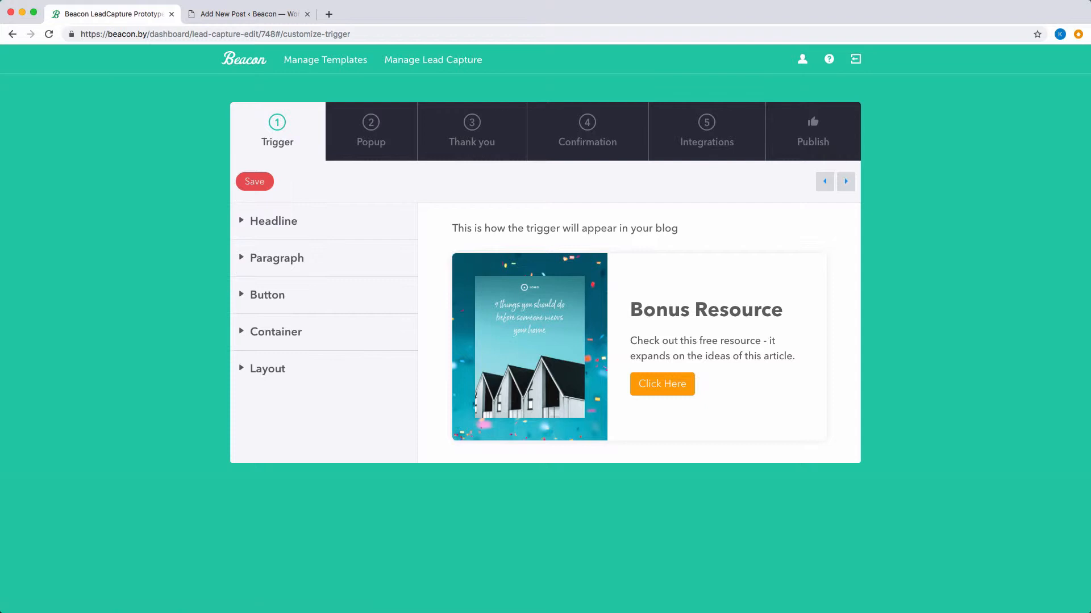
- Make the trigger headline blue and upload a wood image as the container background
left_click(273, 221)
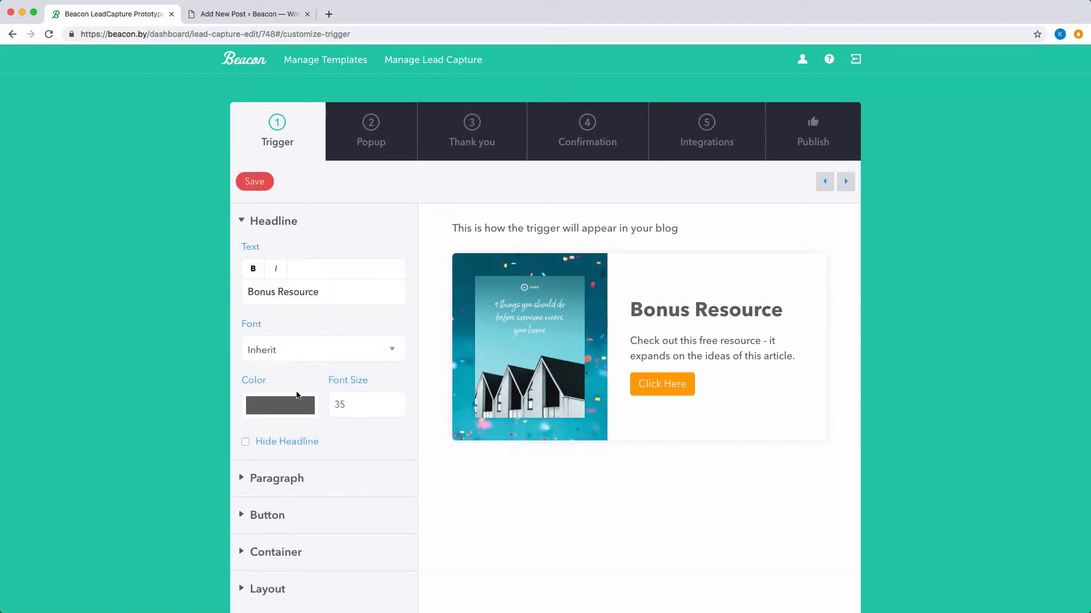
left_click(279, 406)
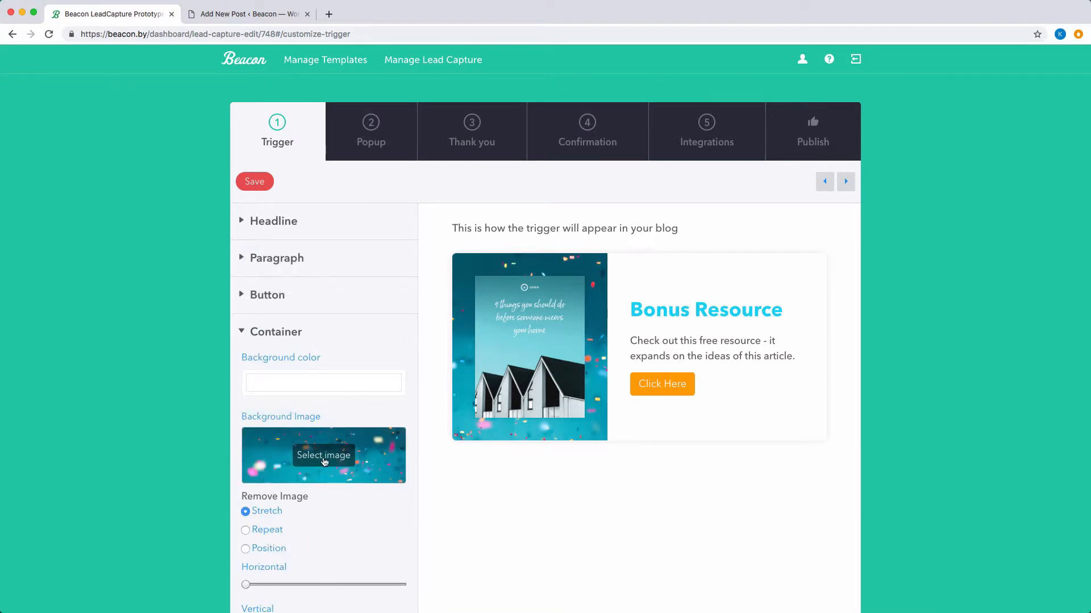
left_click(323, 455)
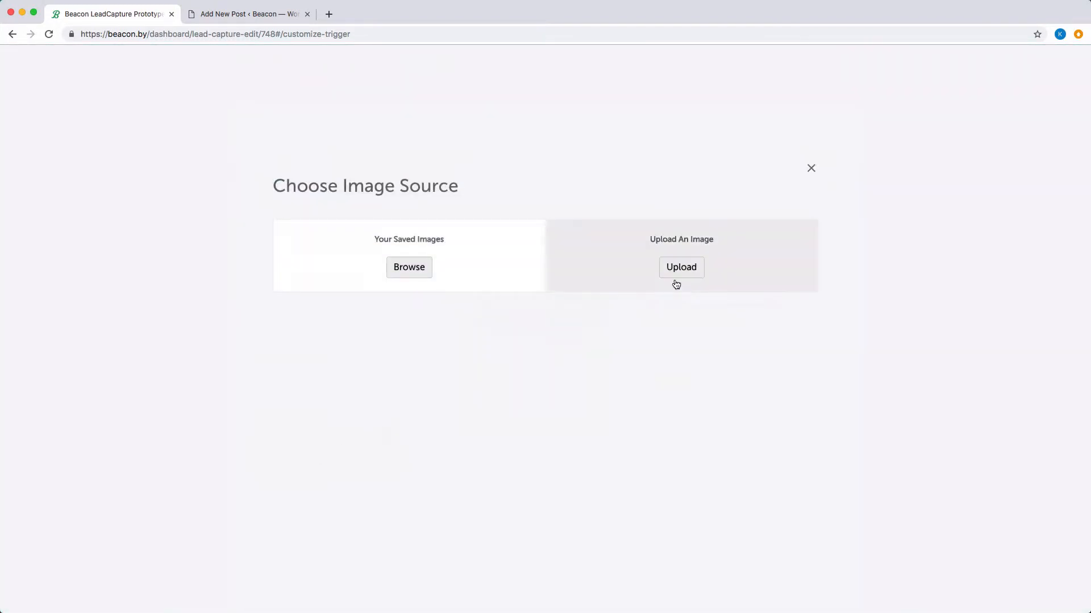
left_click(681, 267)
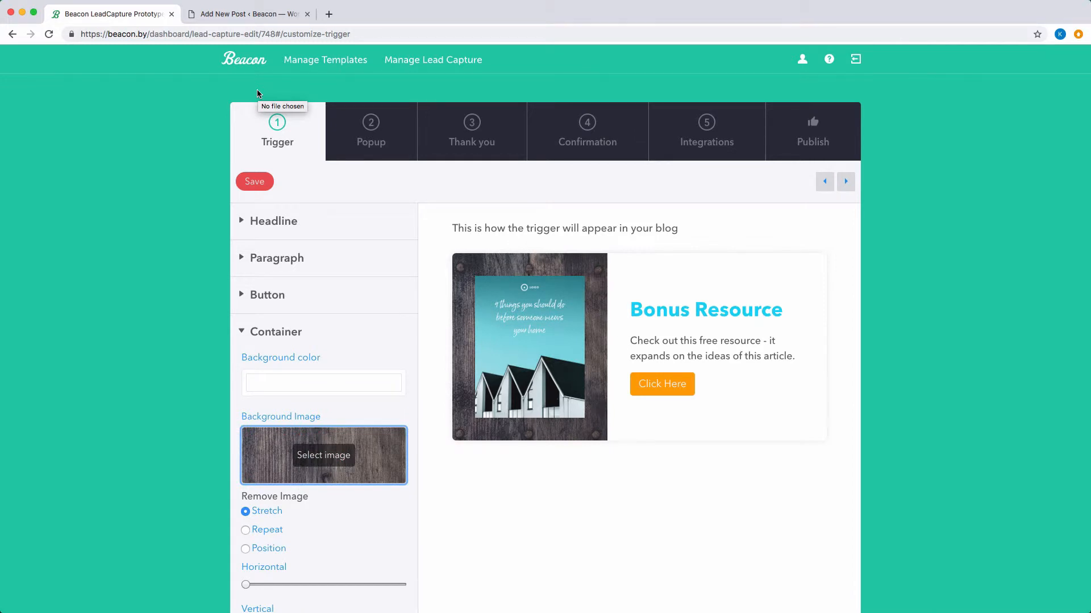
left_click(371, 131)
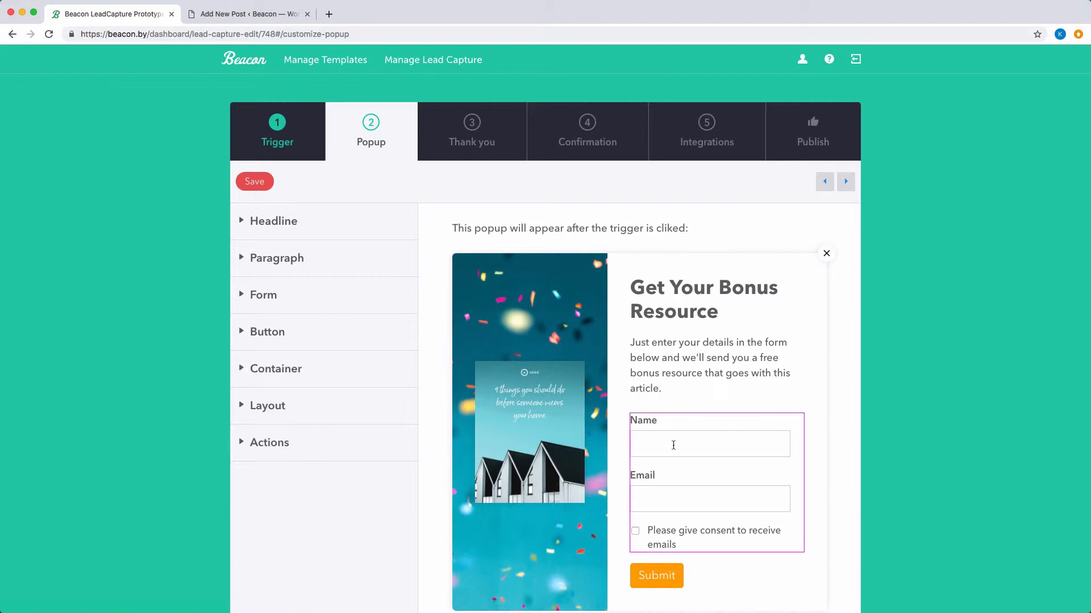
- Remove the Name field from the popup form
left_click(263, 294)
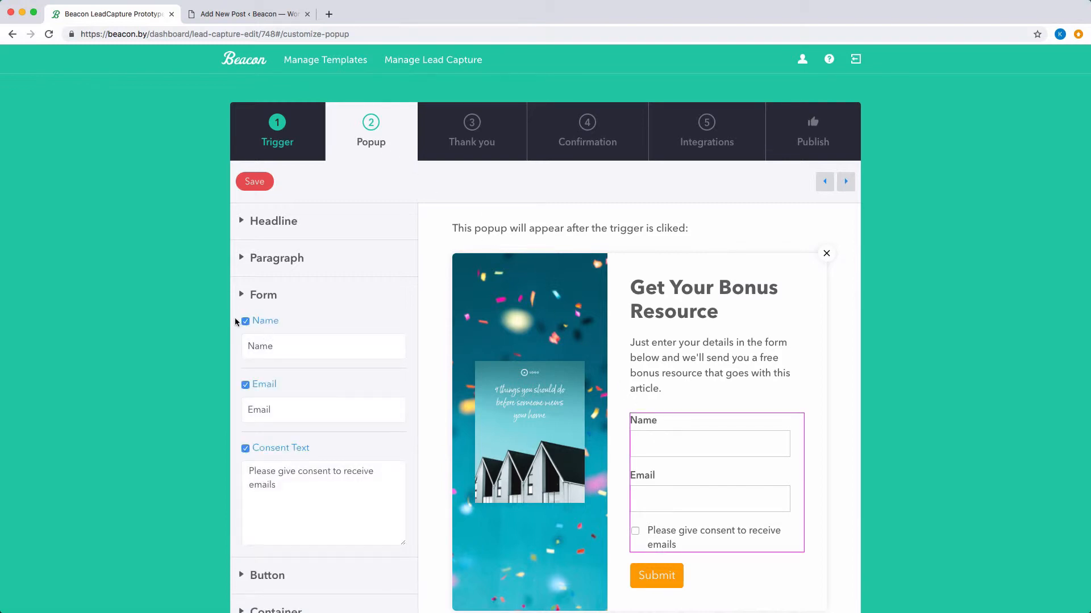
left_click(245, 321)
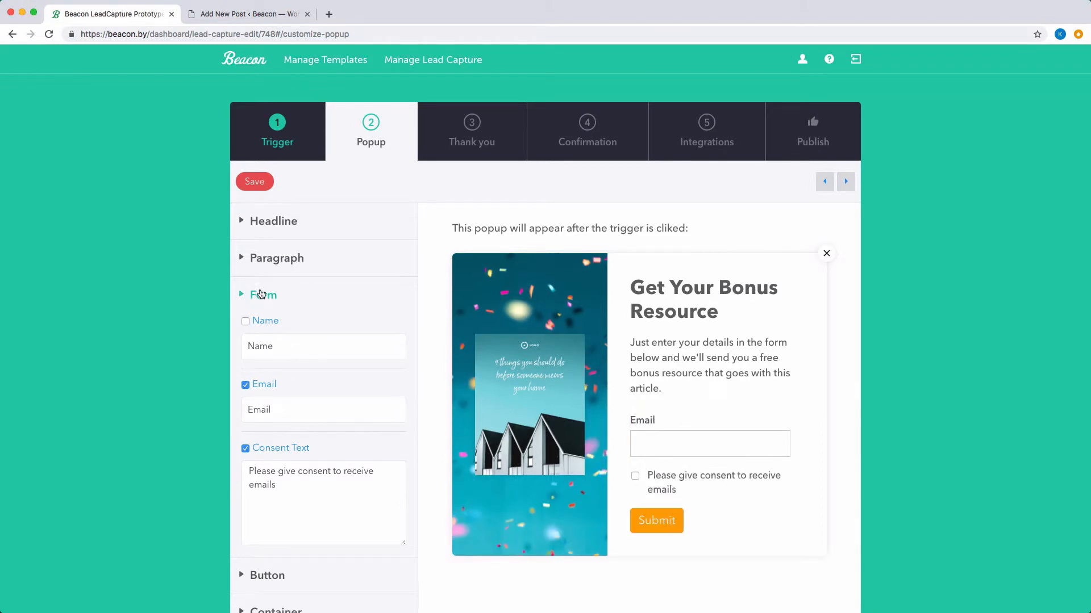
left_click(263, 294)
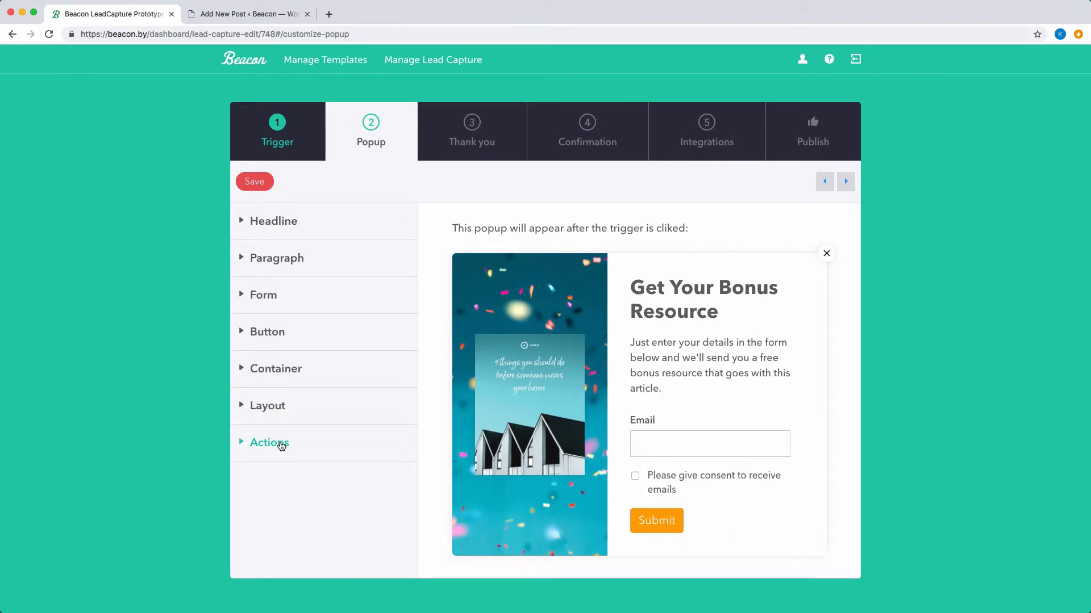
- Set the popup to show when visitors exit the page
left_click(269, 443)
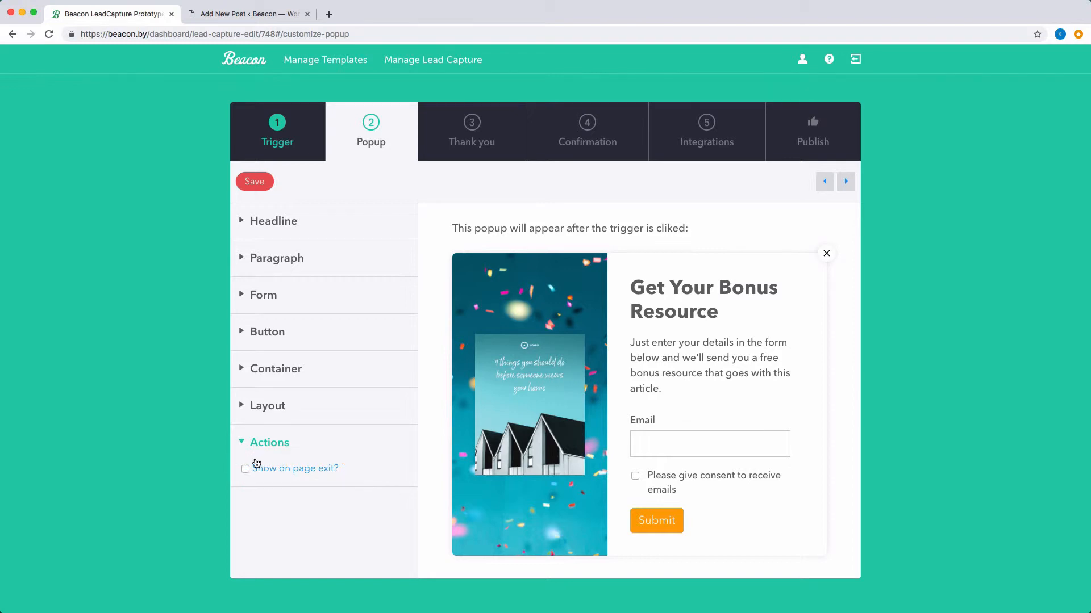
left_click(245, 469)
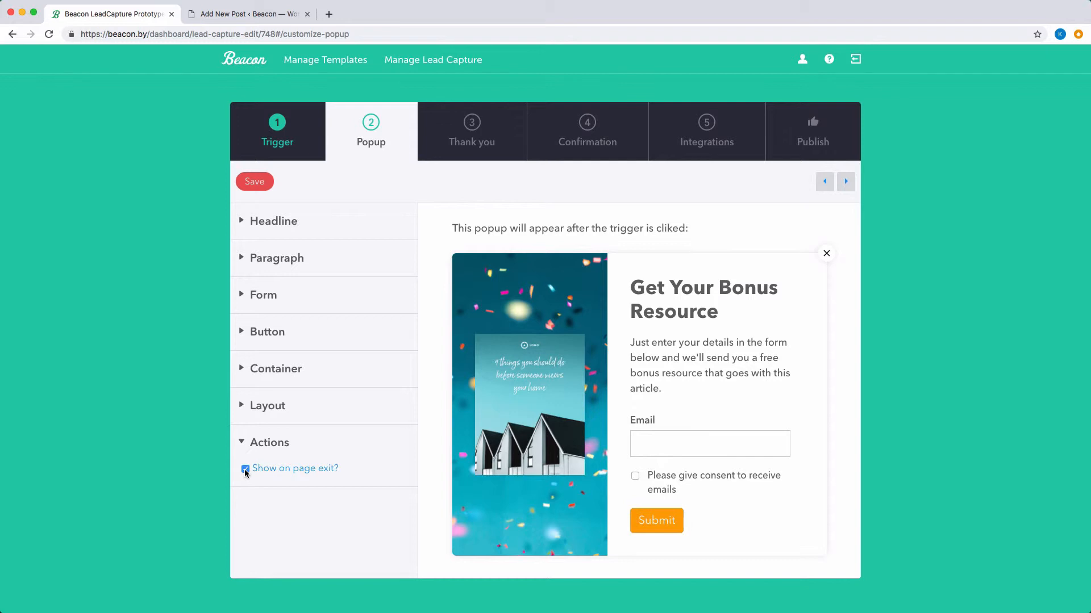
left_click(472, 131)
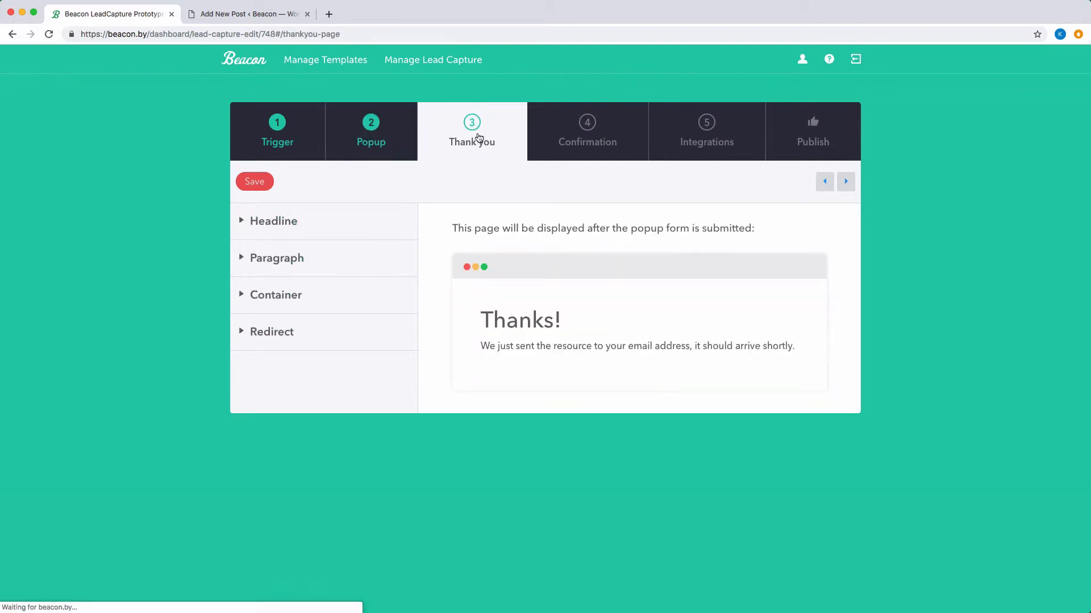
- Replace 'resource' with 'checklist' in the thank-you paragraph
left_click(637, 346)
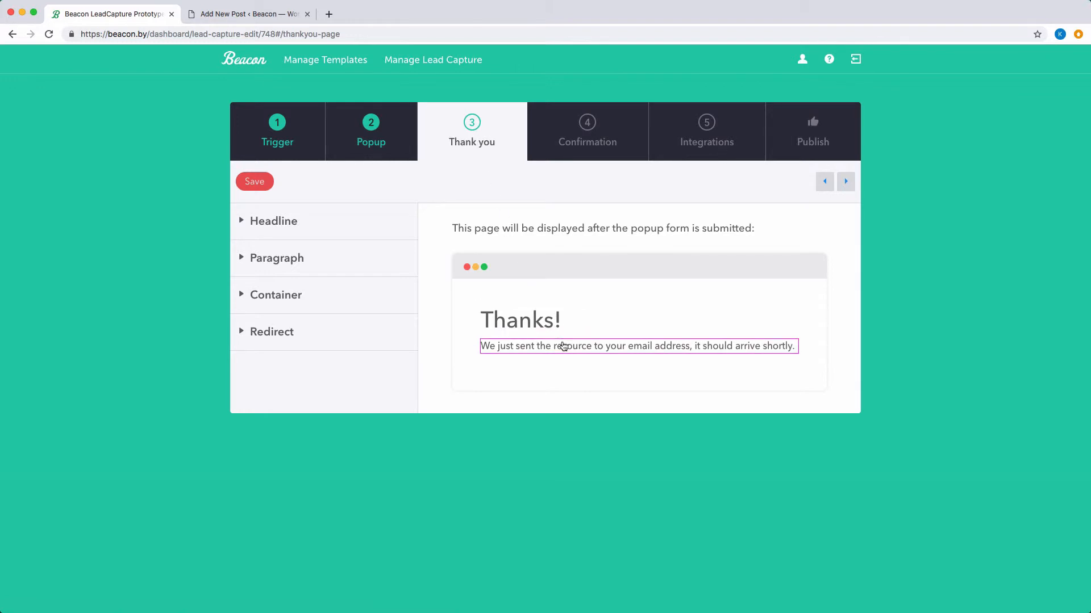
left_click(276, 257)
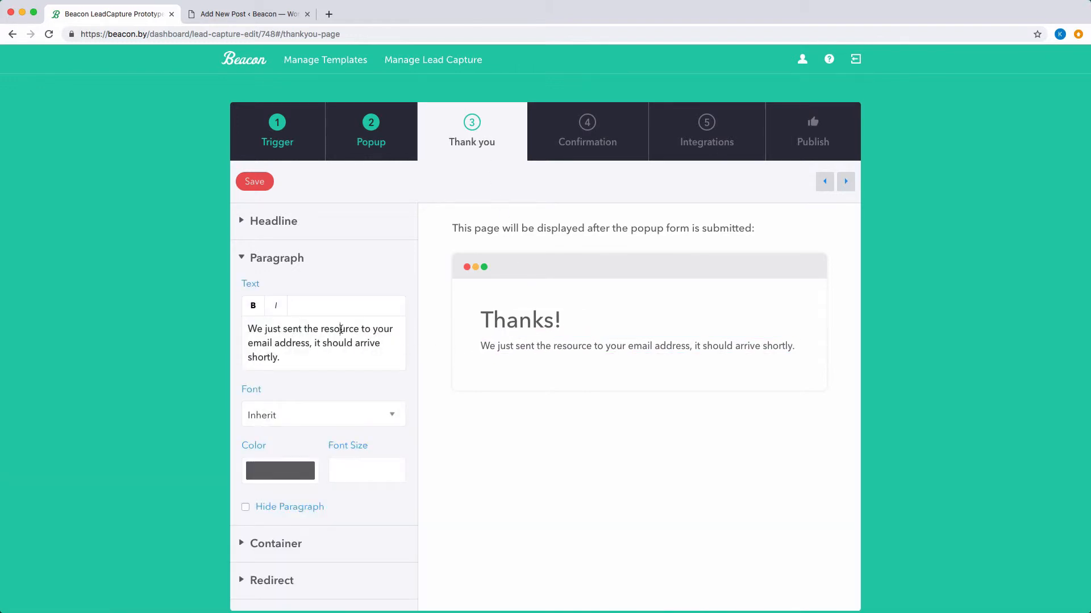
type("checkli")
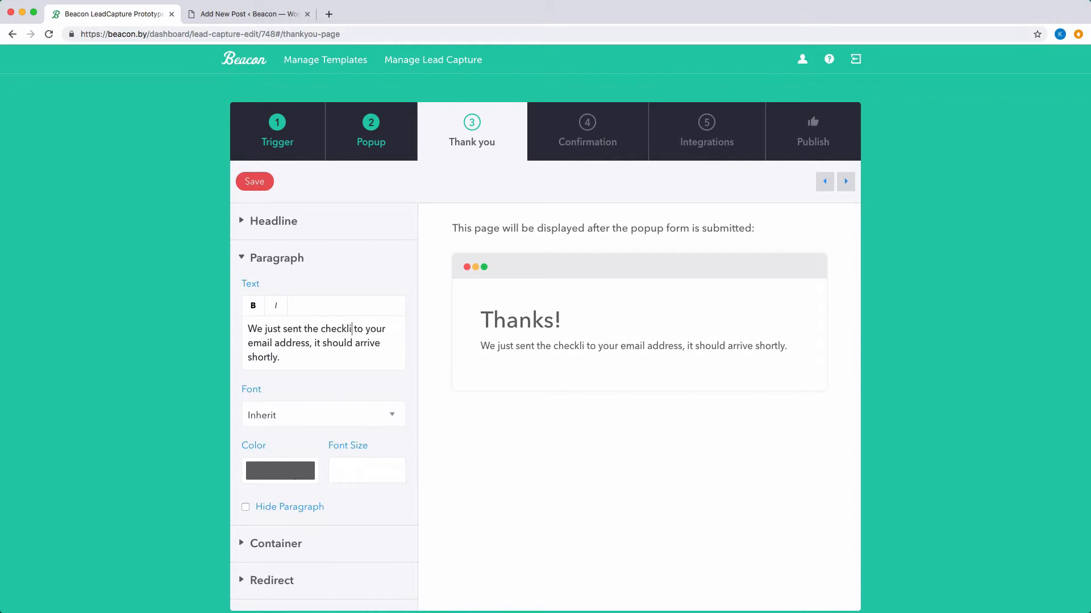
type("st")
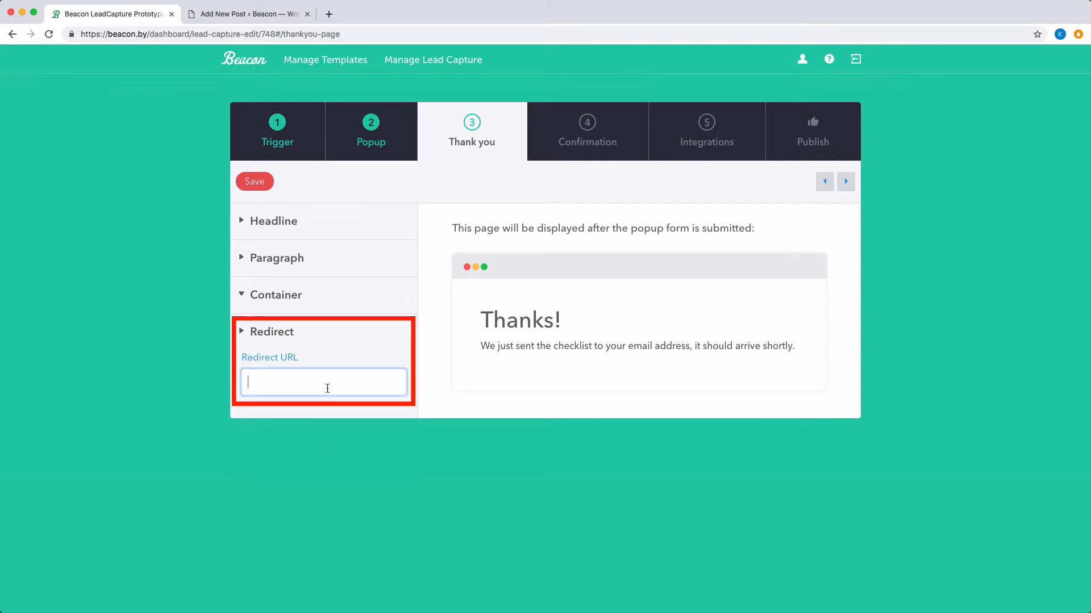
type("www.yourwebsite.com")
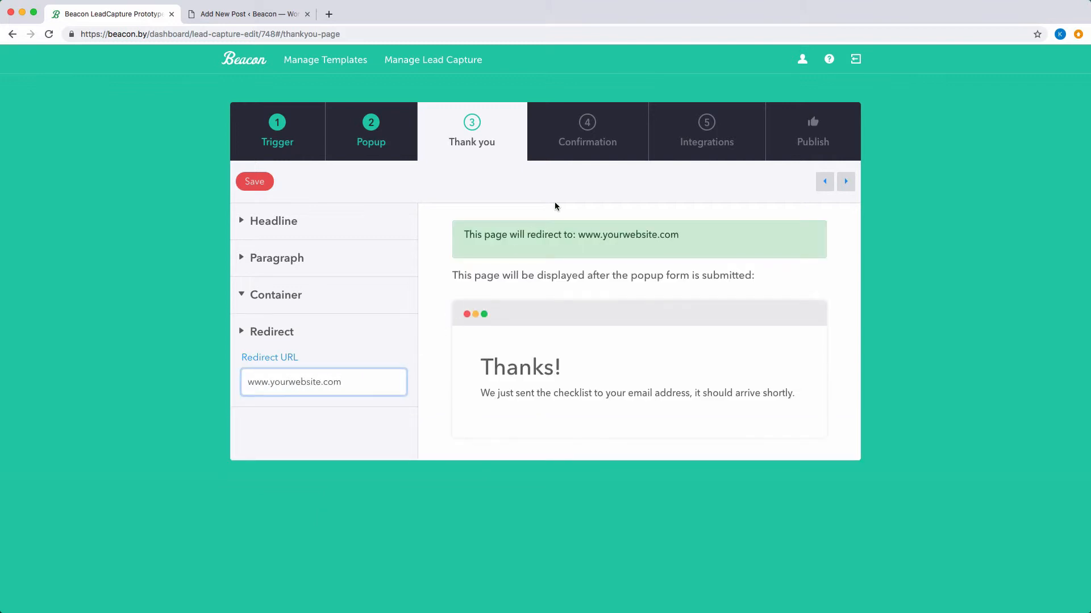
left_click(586, 131)
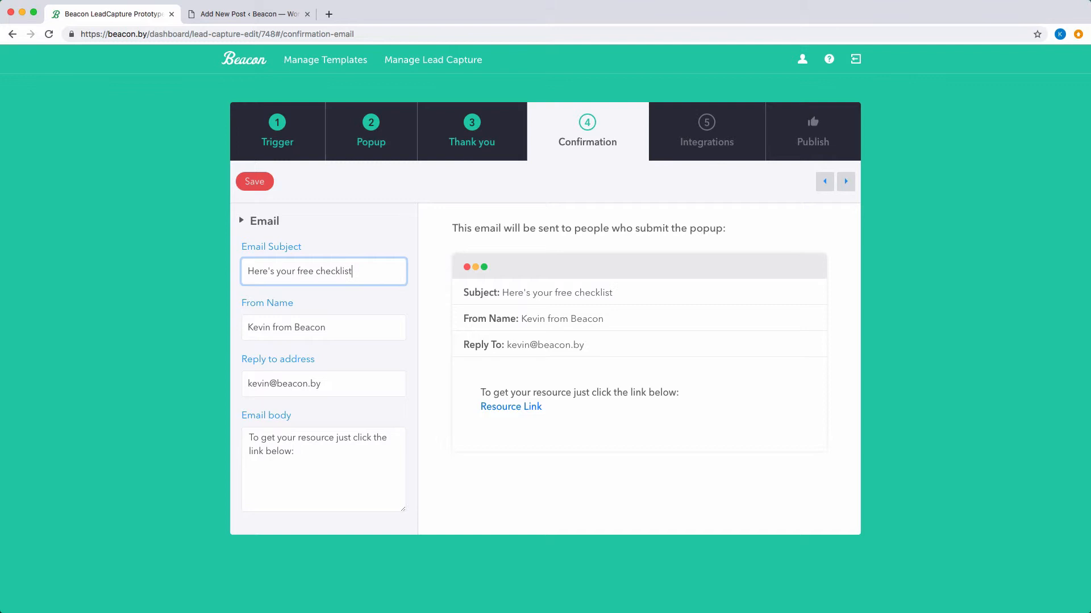
- Open the email body with 'This checklist will help you to get the maximum value for your home.'
type("This checklist will help you to ge")
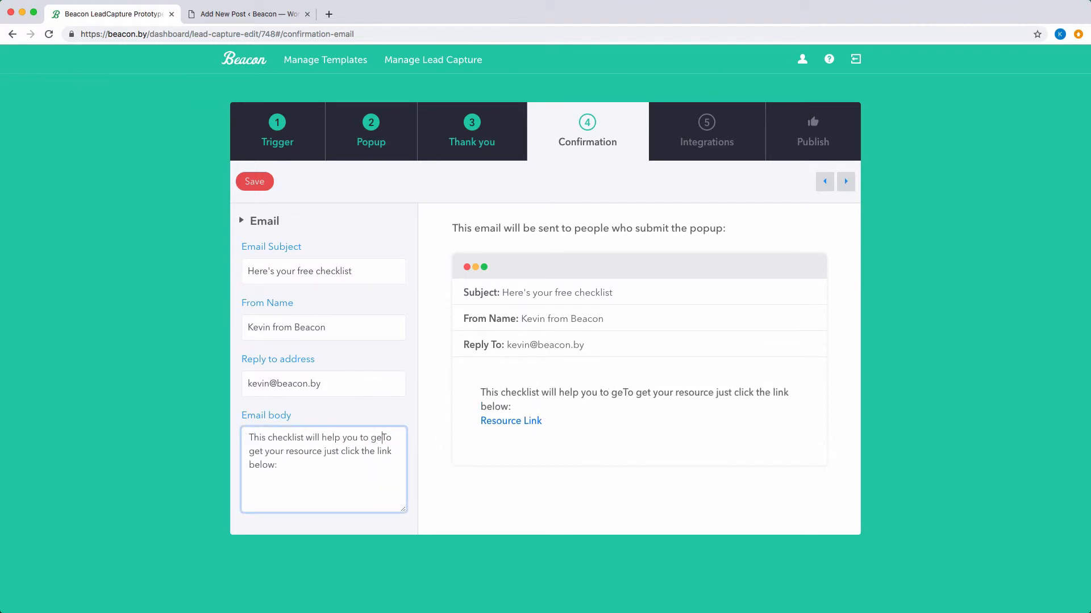
type("the maximum value for your home.")
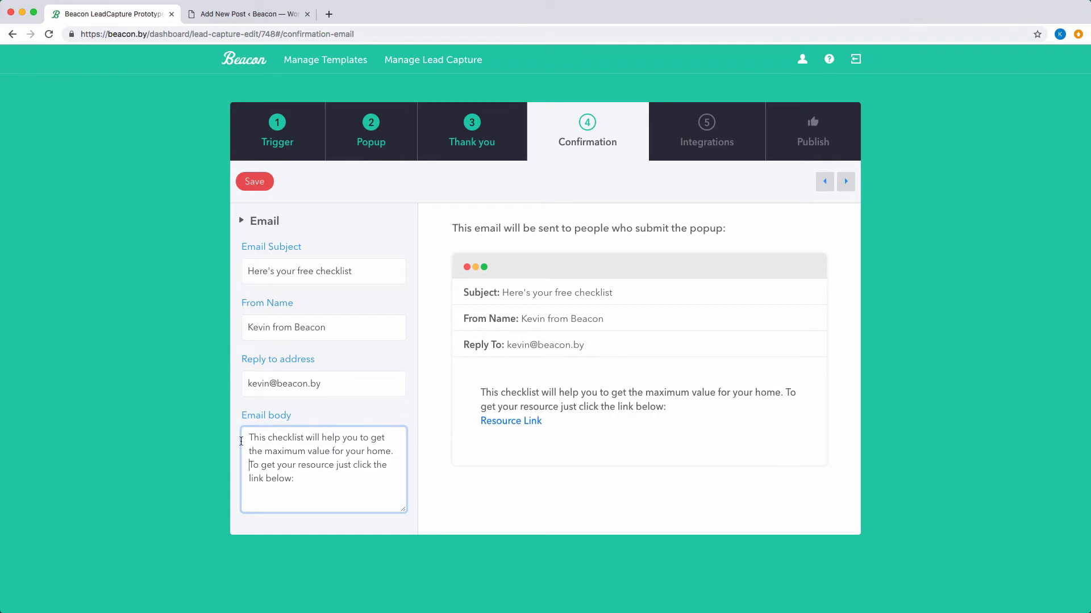
type("che")
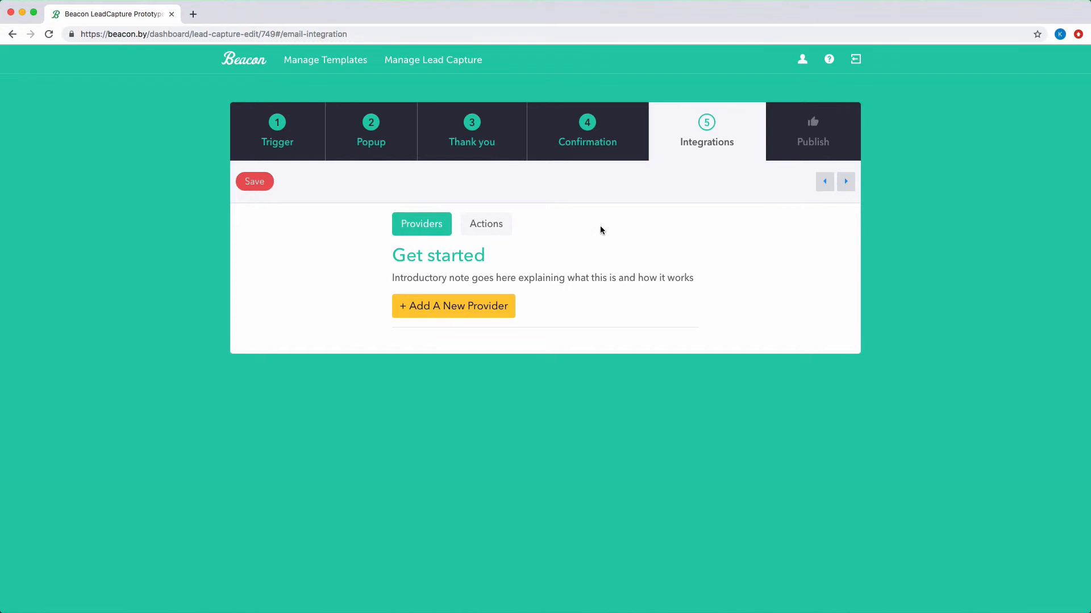
- Add and save a MailChimp provider named Blog with its API key
left_click(453, 306)
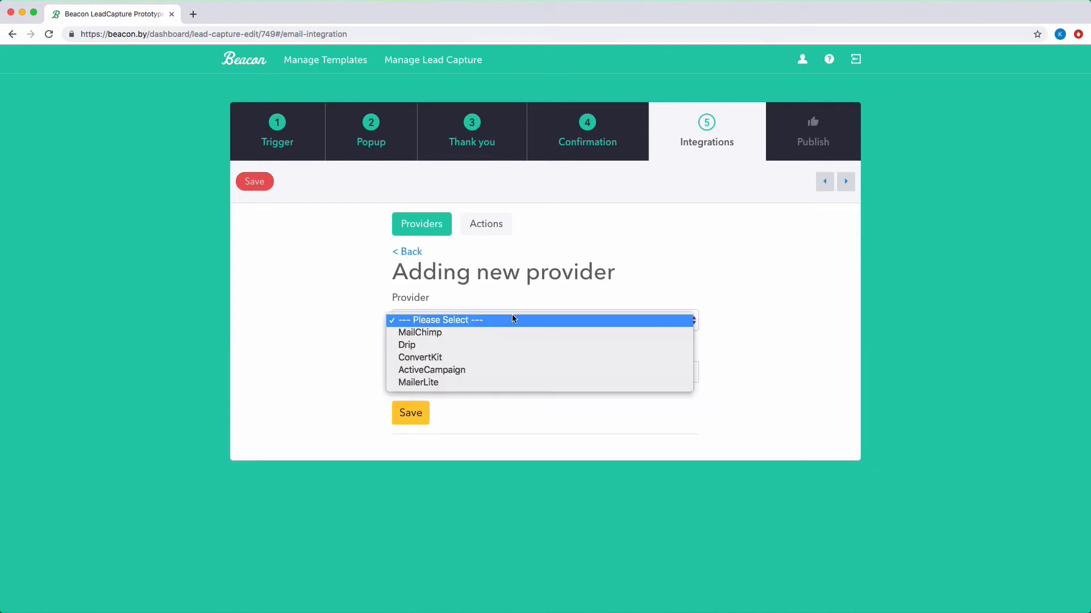
left_click(419, 332)
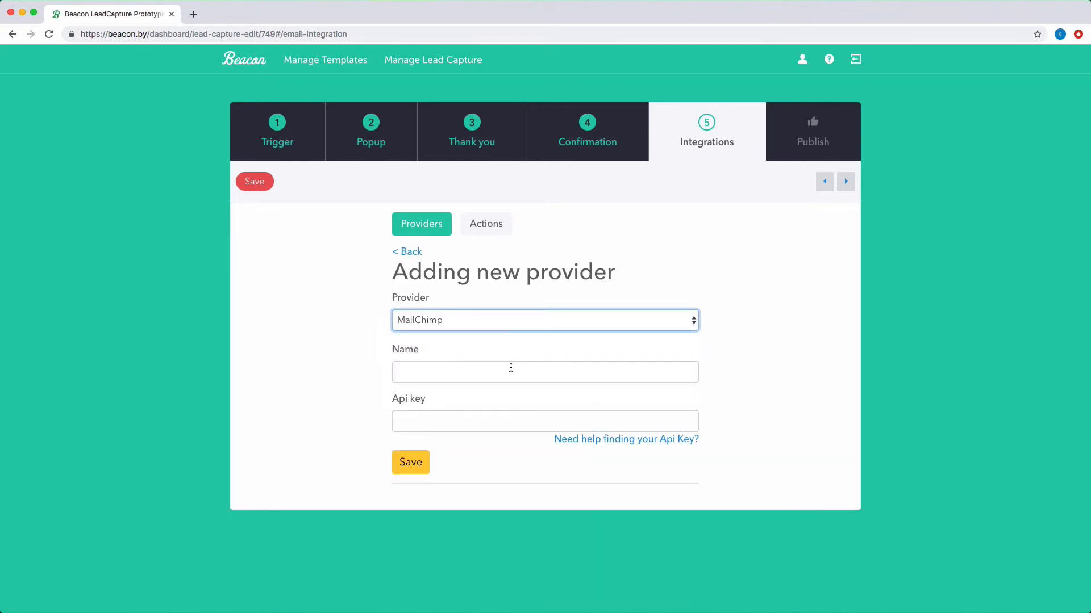
type("Blog")
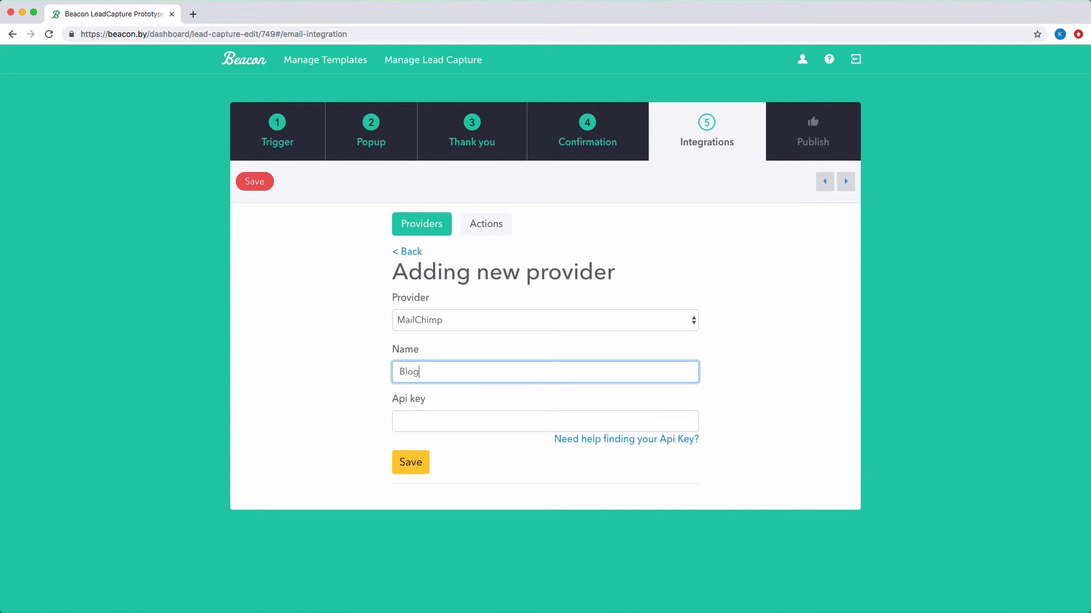
left_click(545, 421)
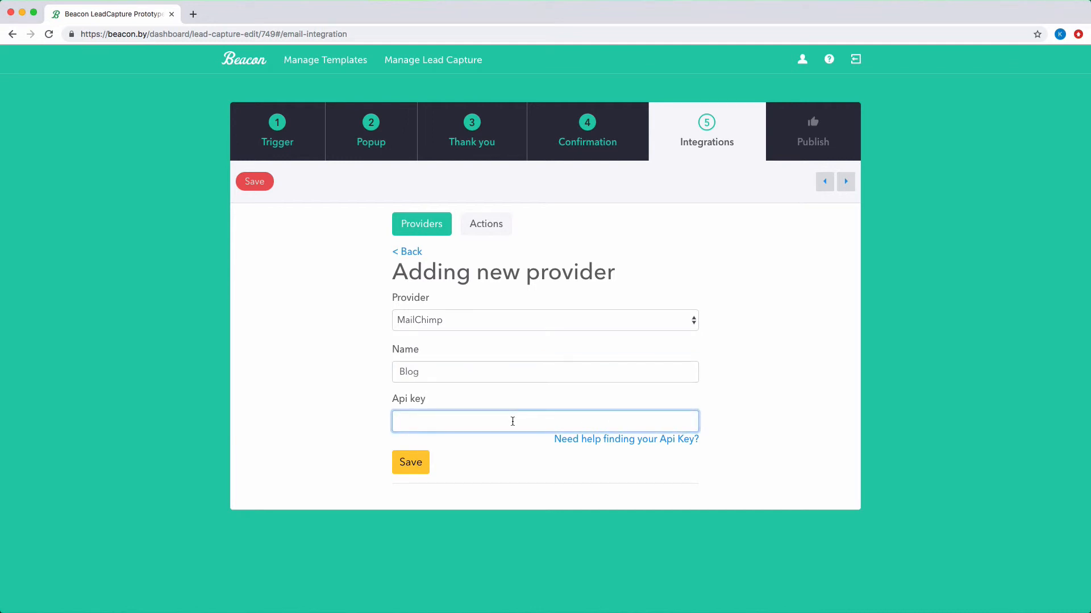
left_click(410, 463)
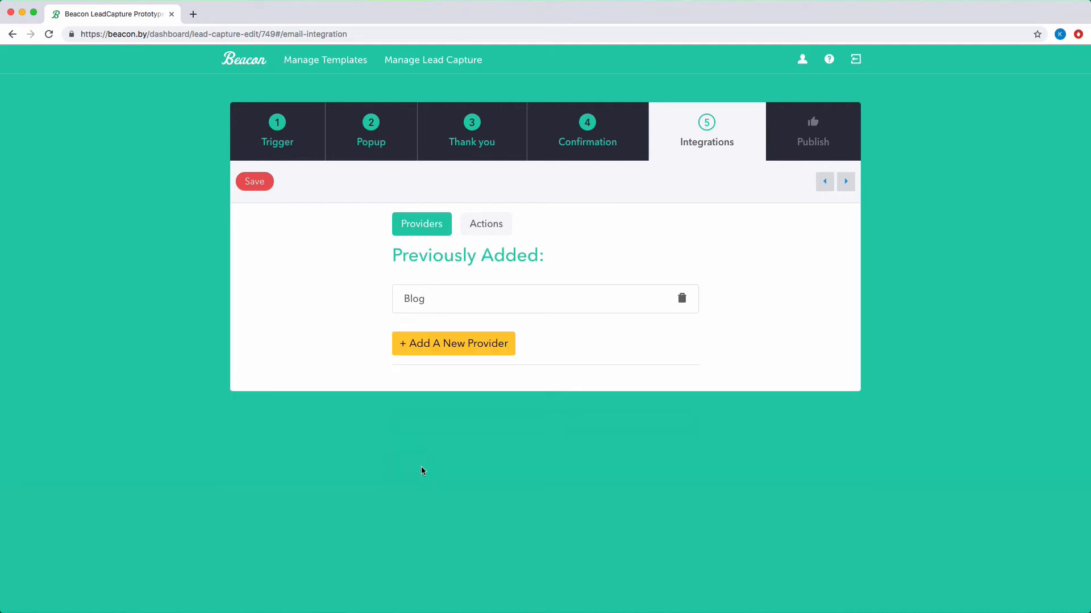
- Add an action sending Blog provider leads to the Lead Capture Test list
left_click(486, 224)
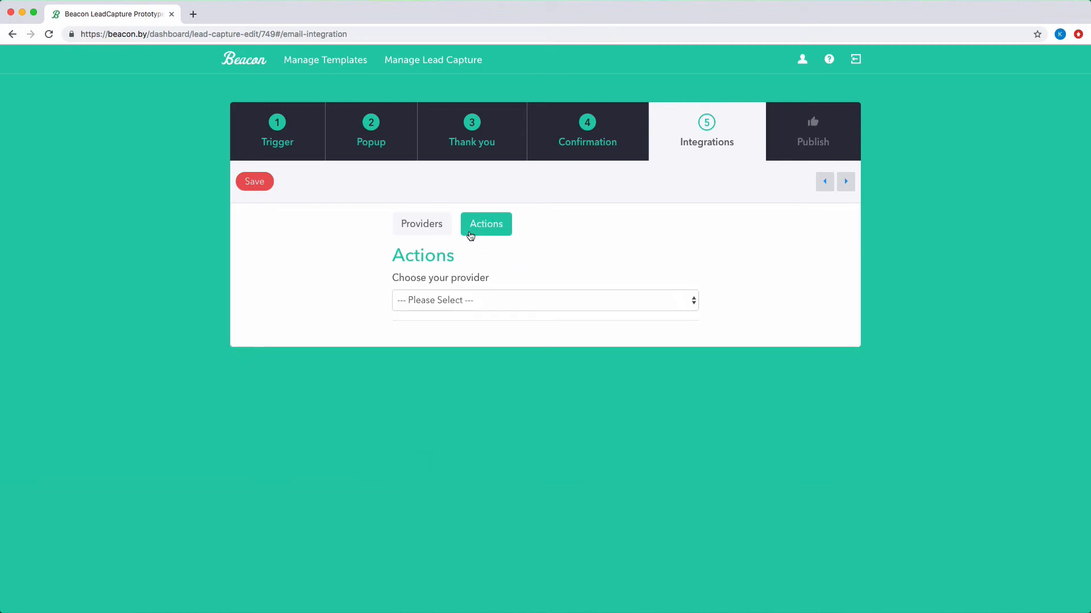
left_click(545, 300)
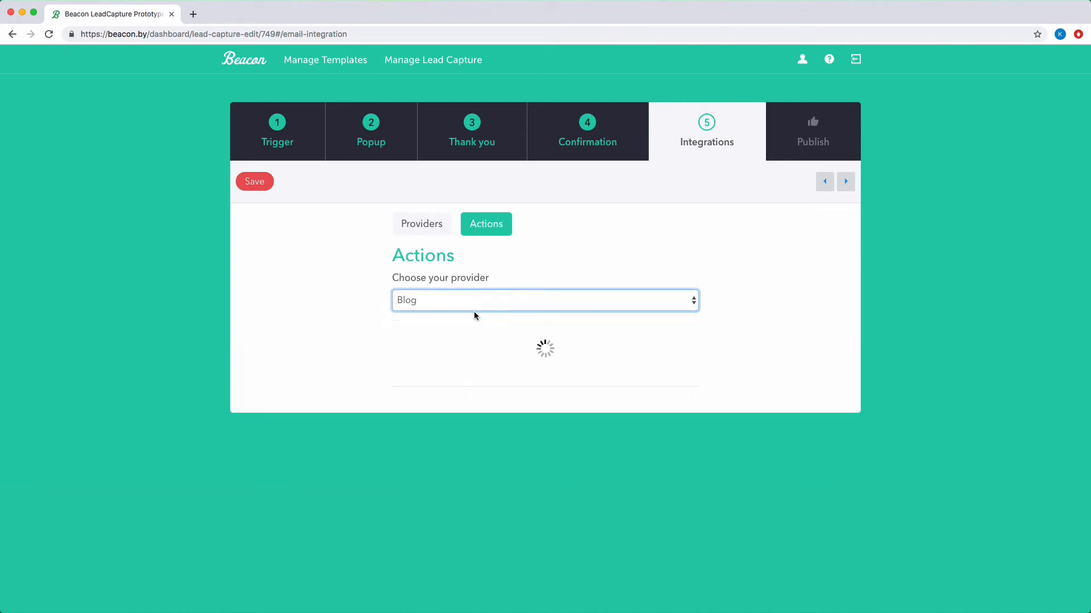
left_click(544, 350)
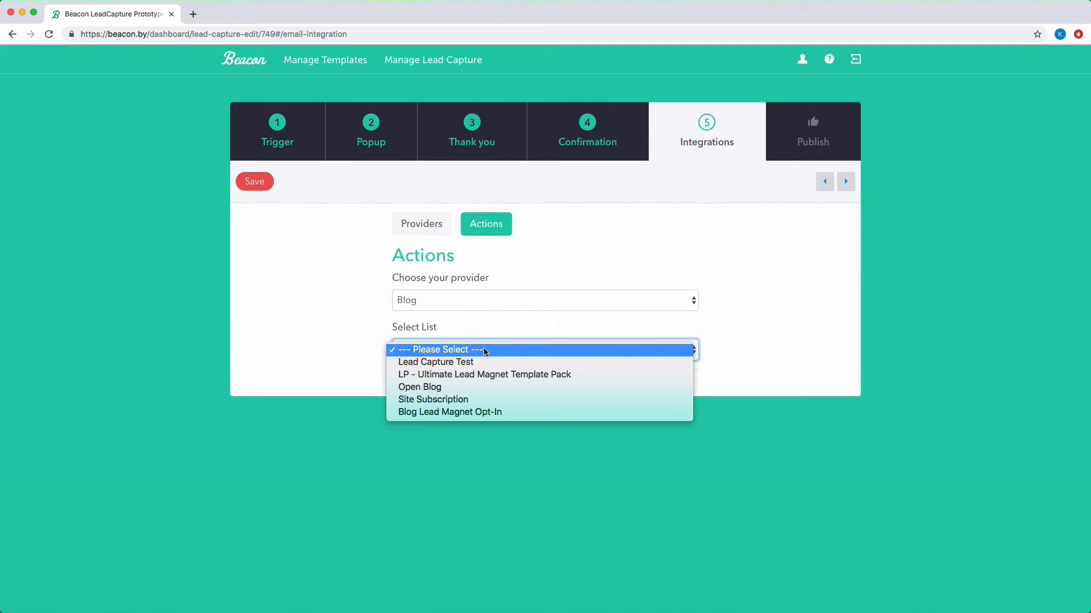
left_click(435, 361)
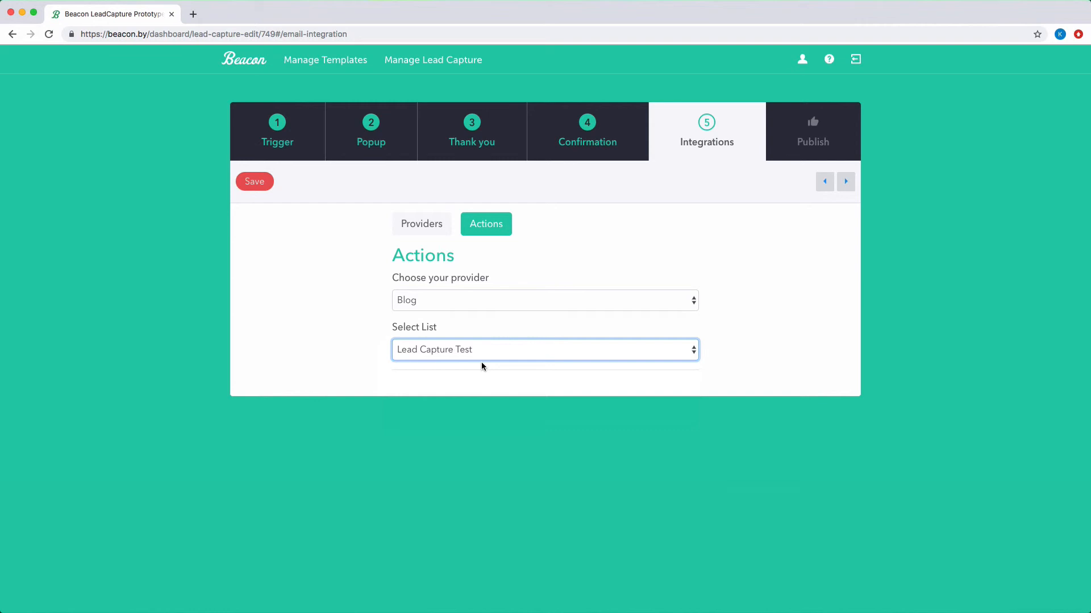
left_click(813, 131)
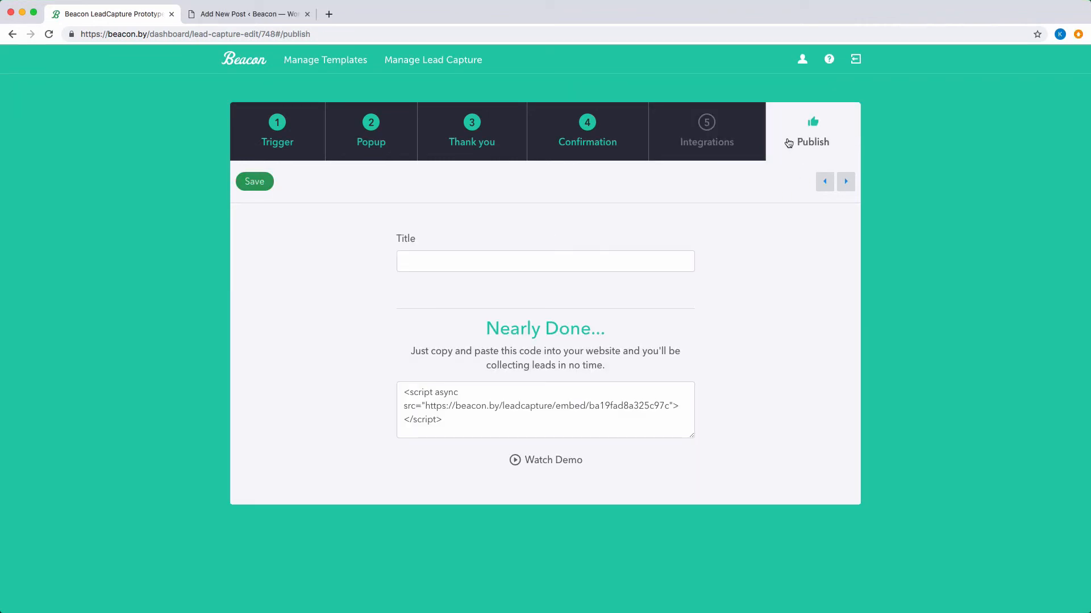
- Enter 'How to get maximum value for your home' as the lead capture title on the Publish step
left_click(545, 261)
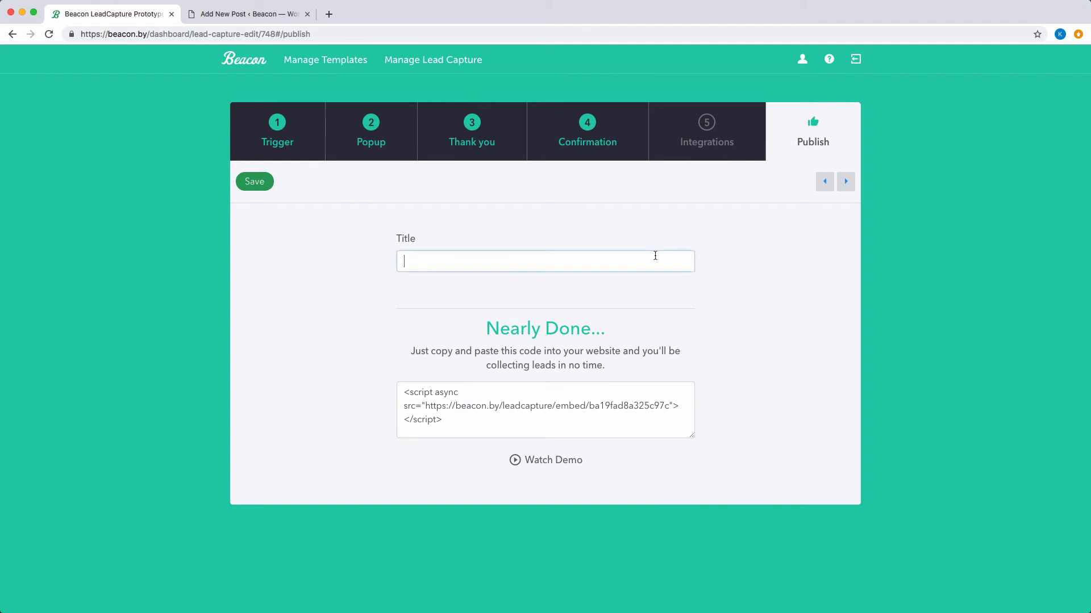
type("How to ge")
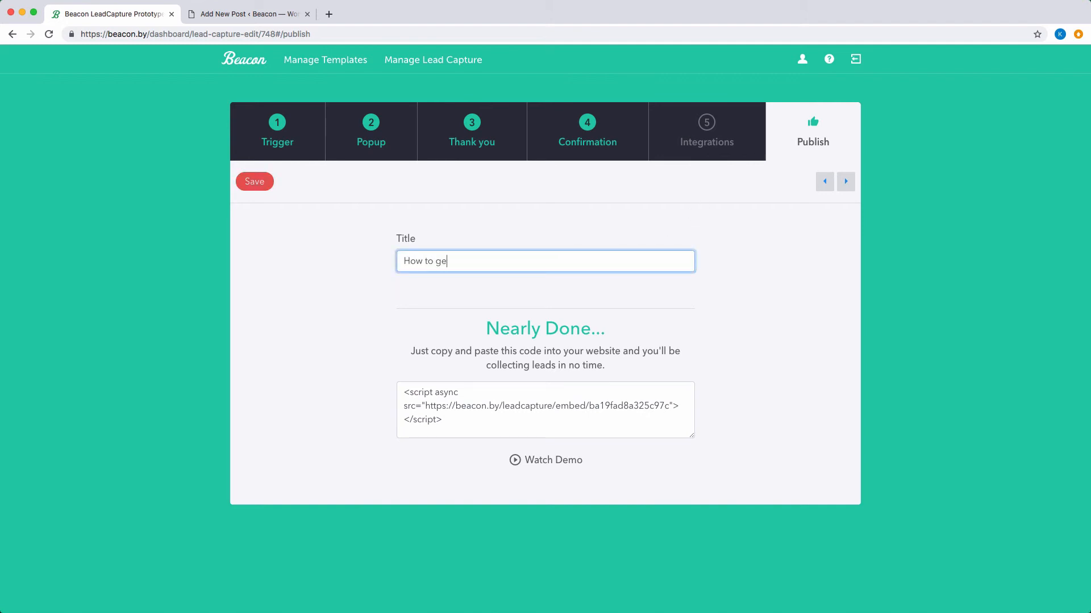
type("t maximu")
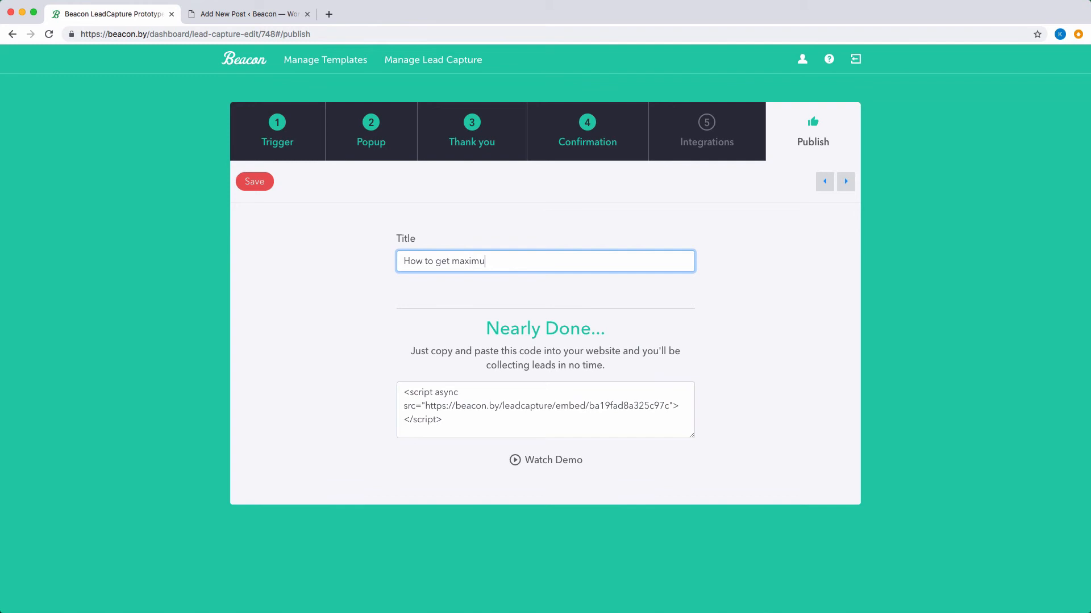
type("m value for your")
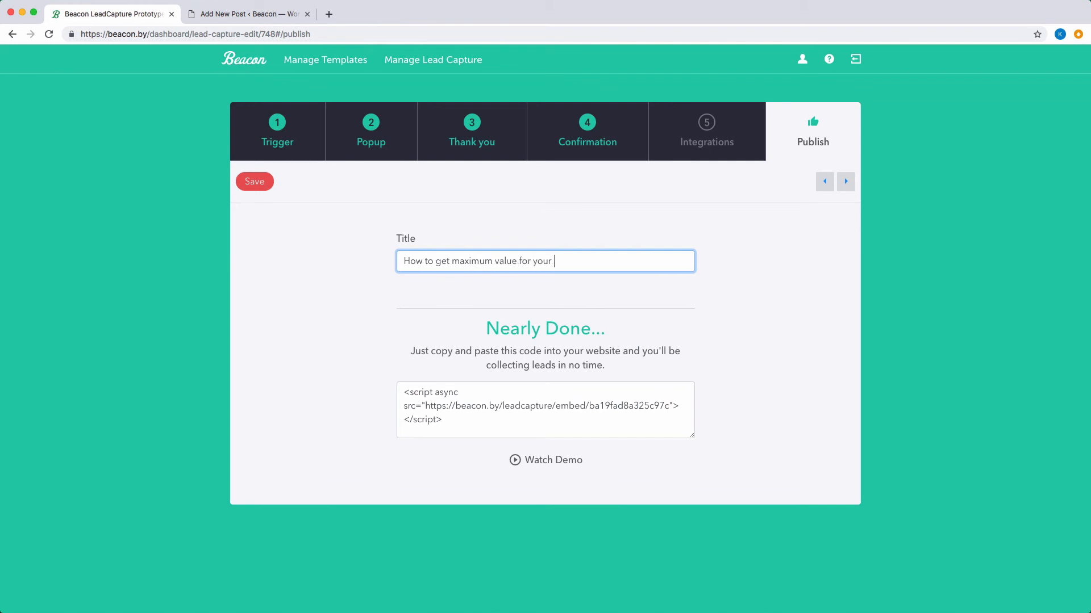
type("home")
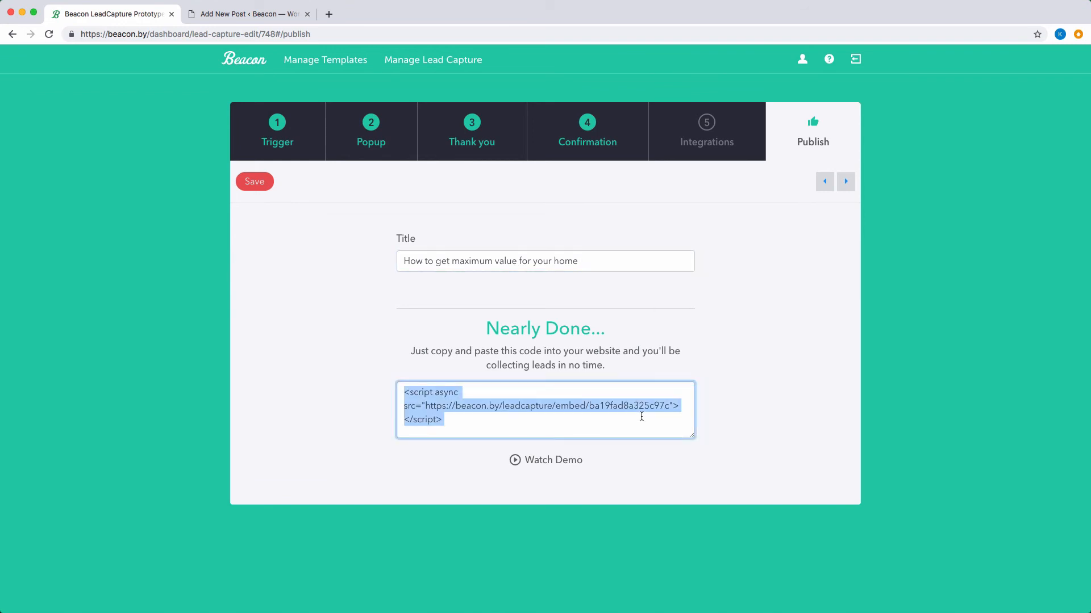
left_click(244, 13)
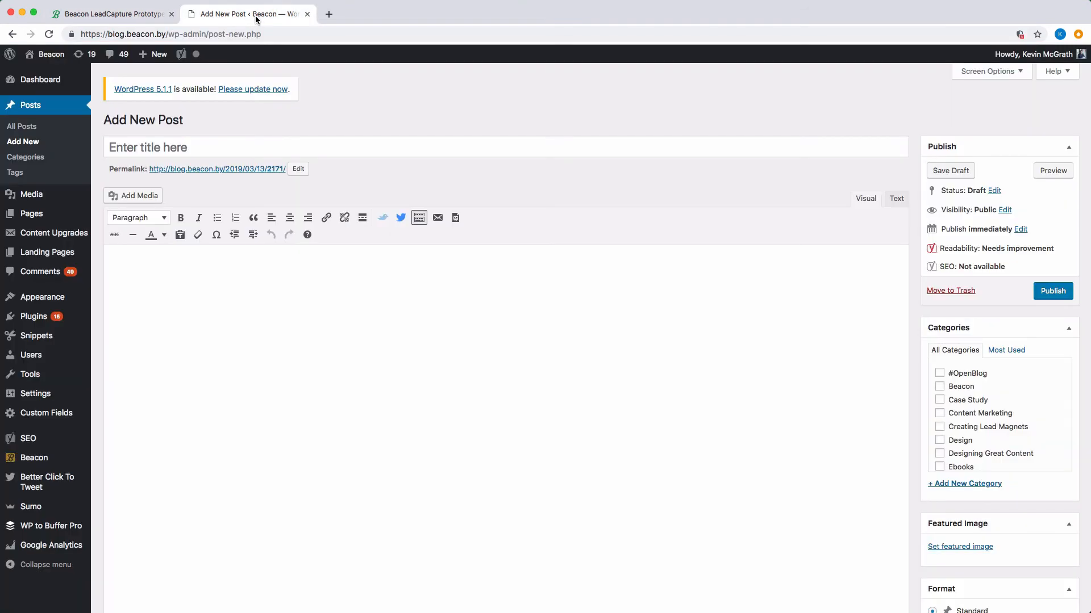
- Paste the beacon.by/leadcapture/embed/ba19fad8a325c97c script tag into the post body in the Text editor
left_click(896, 198)
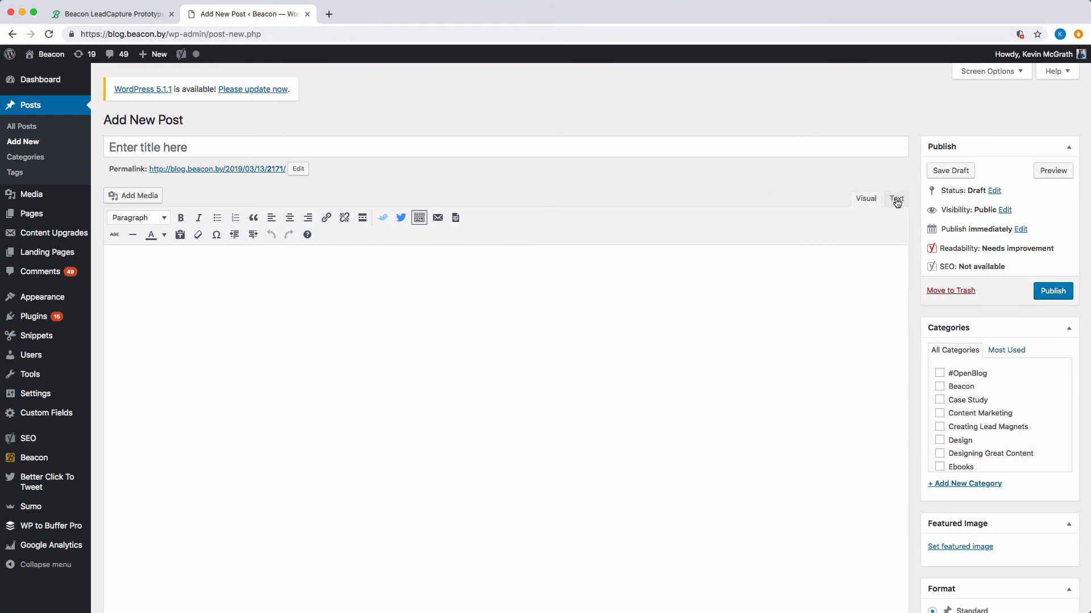
left_click(896, 199)
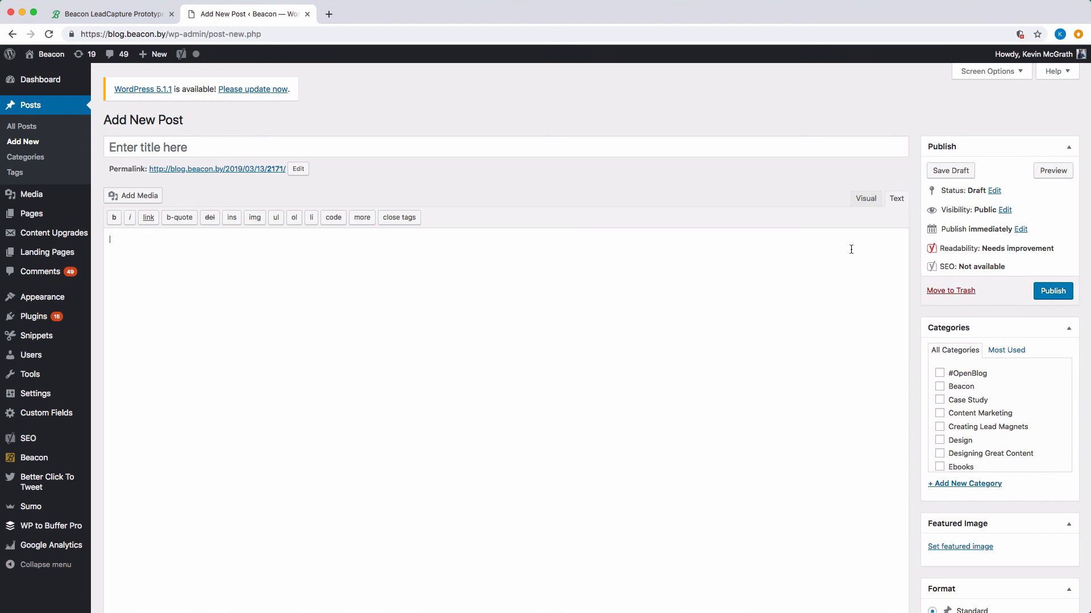
type("<script async src=\"https://beacon.by/leadcapture/embed/ba19fad8a325c97c\"></script>")
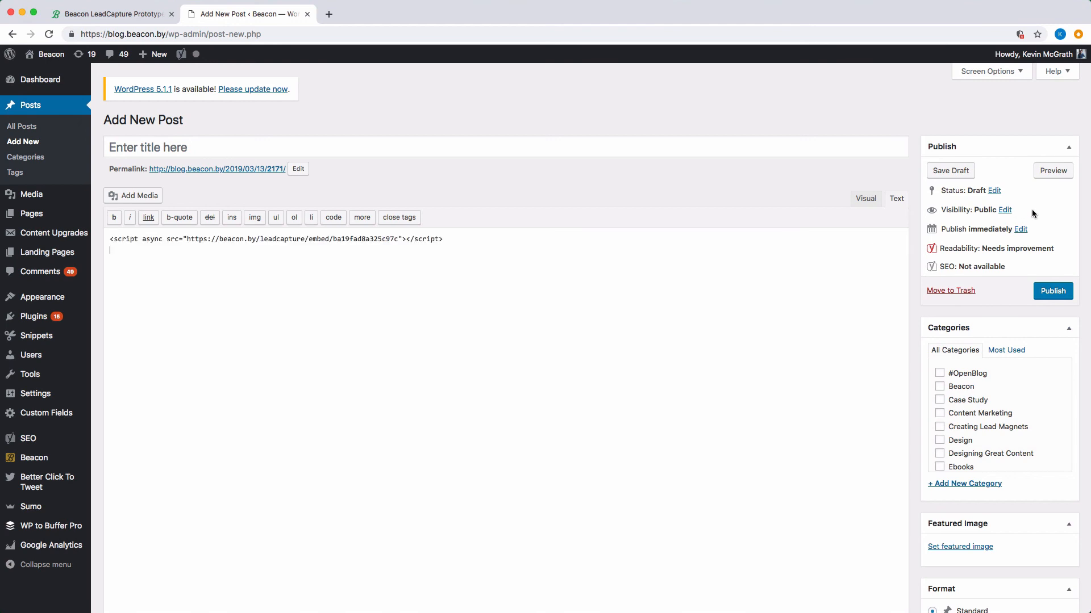